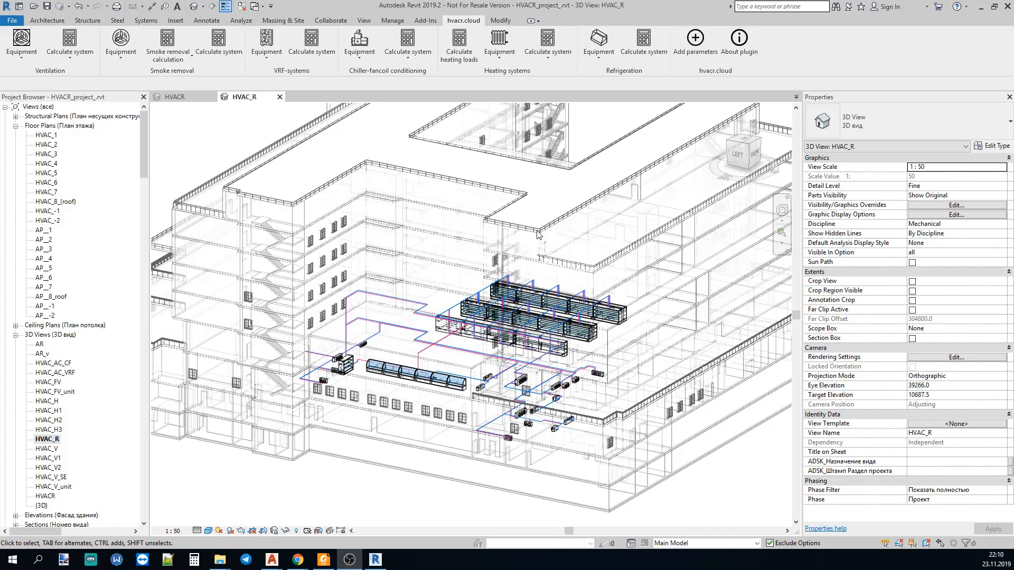
pyautogui.moveTo(532, 122)
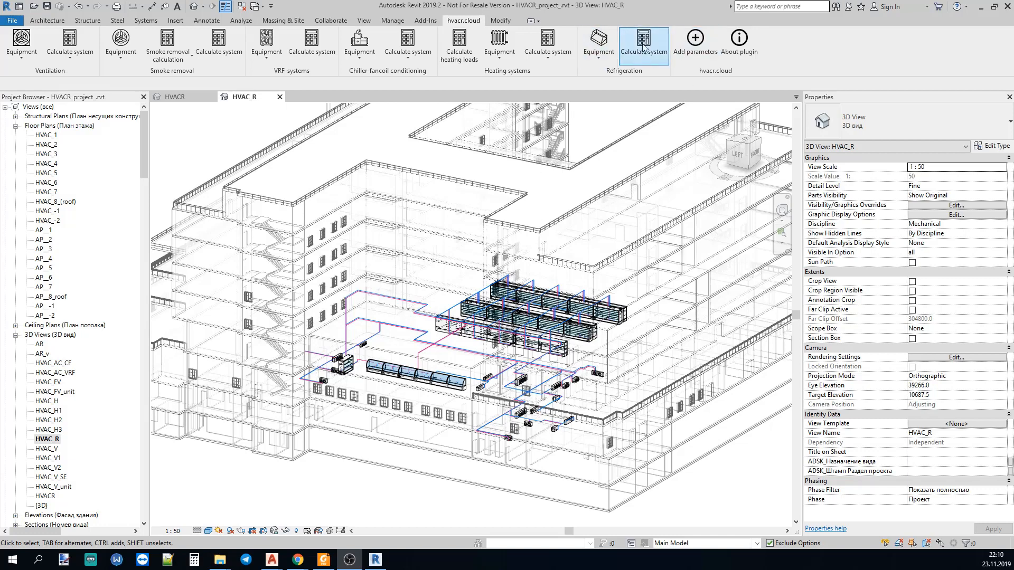
pyautogui.moveTo(598, 40)
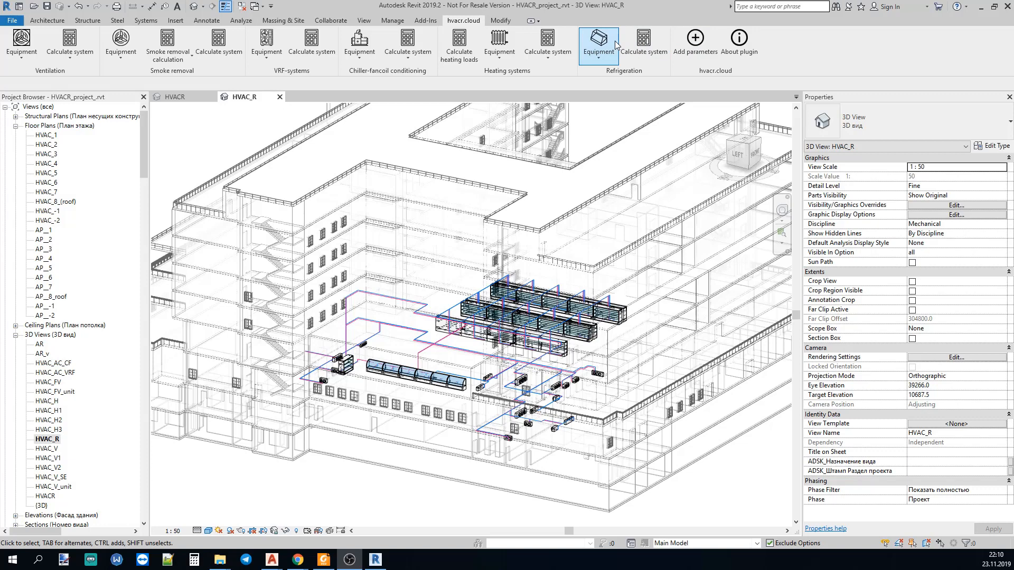
pyautogui.moveTo(611, 65)
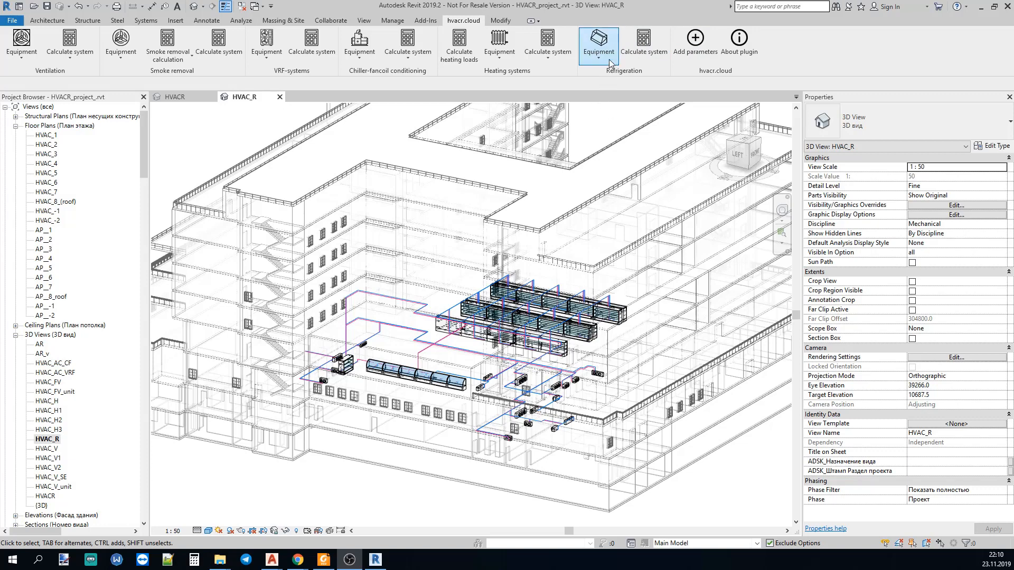
# - Show the HVACR 3D view and launch hvacr.cloud's Evaporators and condensers calculator
pyautogui.click(598, 43)
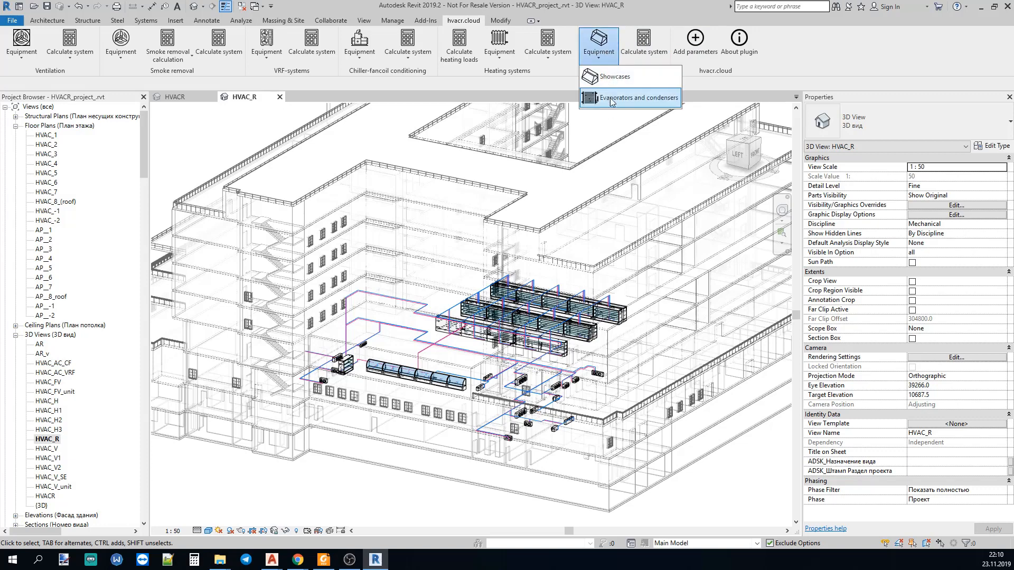
pyautogui.moveTo(613, 76)
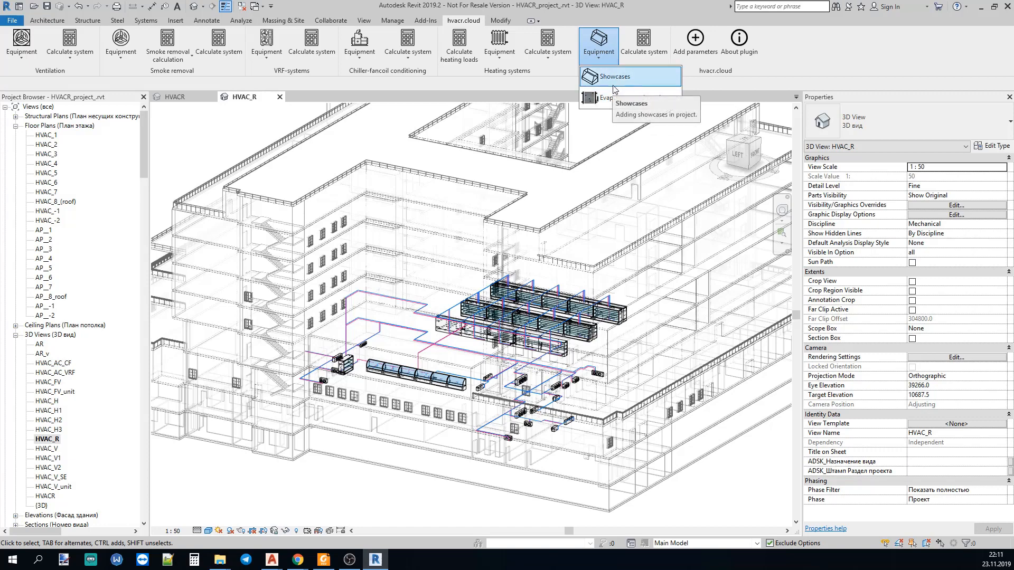
pyautogui.moveTo(628, 98)
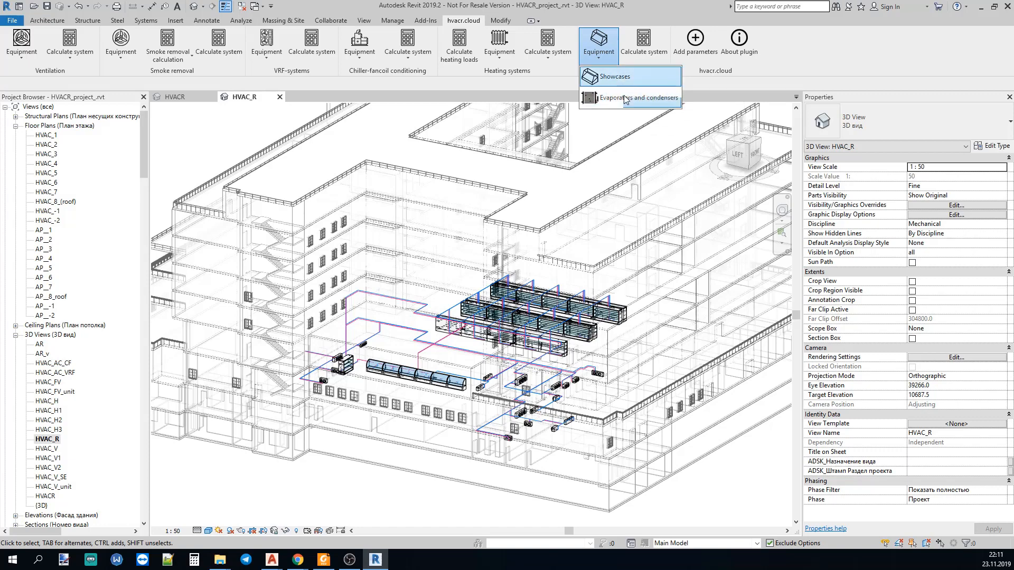
pyautogui.moveTo(619, 79)
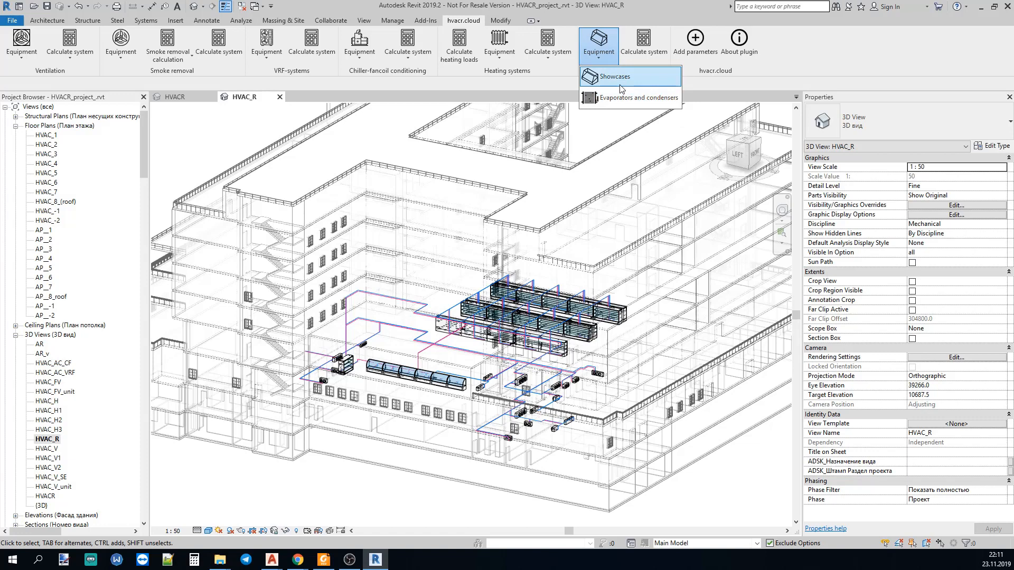
pyautogui.moveTo(653, 21)
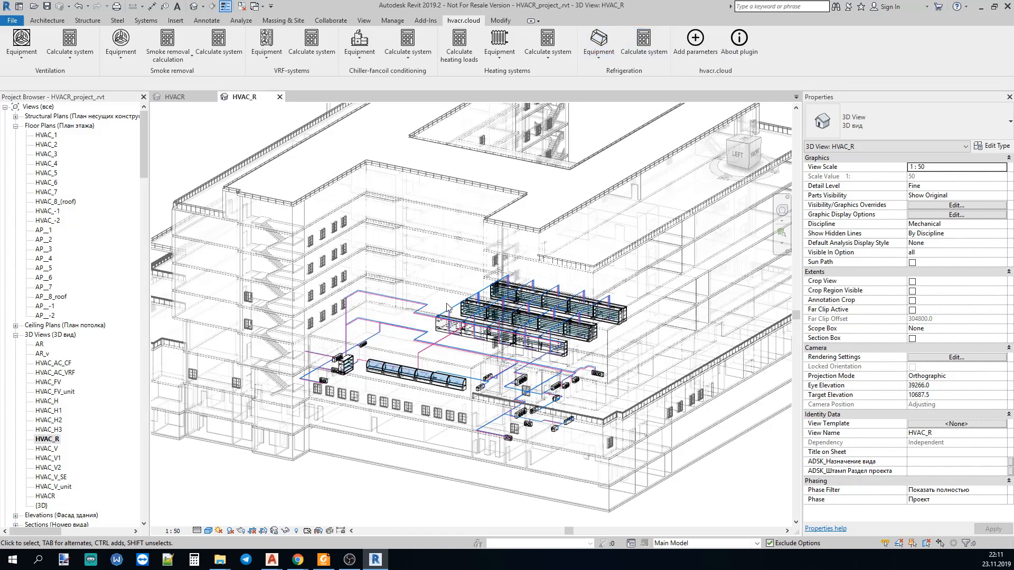
pyautogui.moveTo(410, 305)
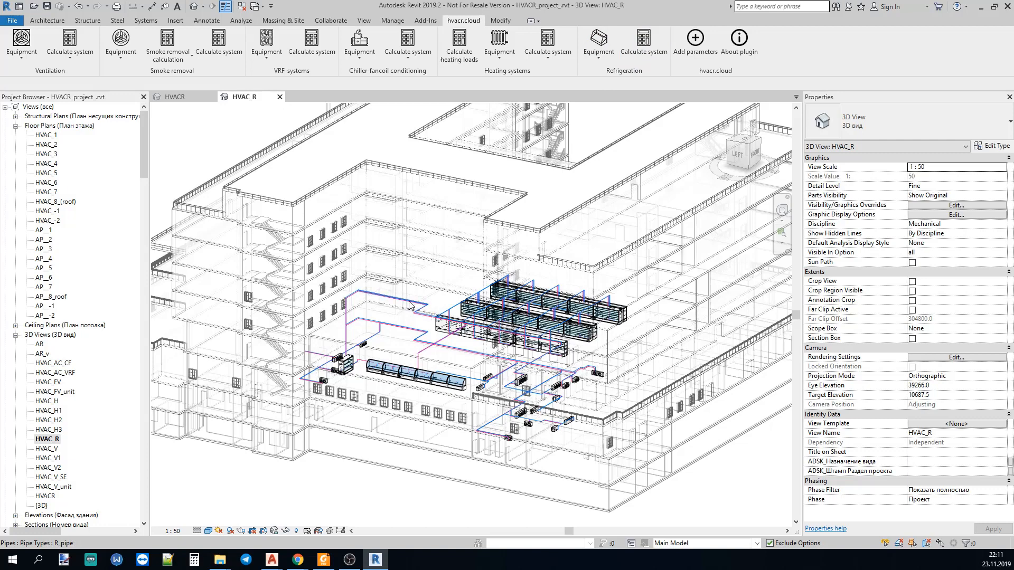
pyautogui.moveTo(426, 332)
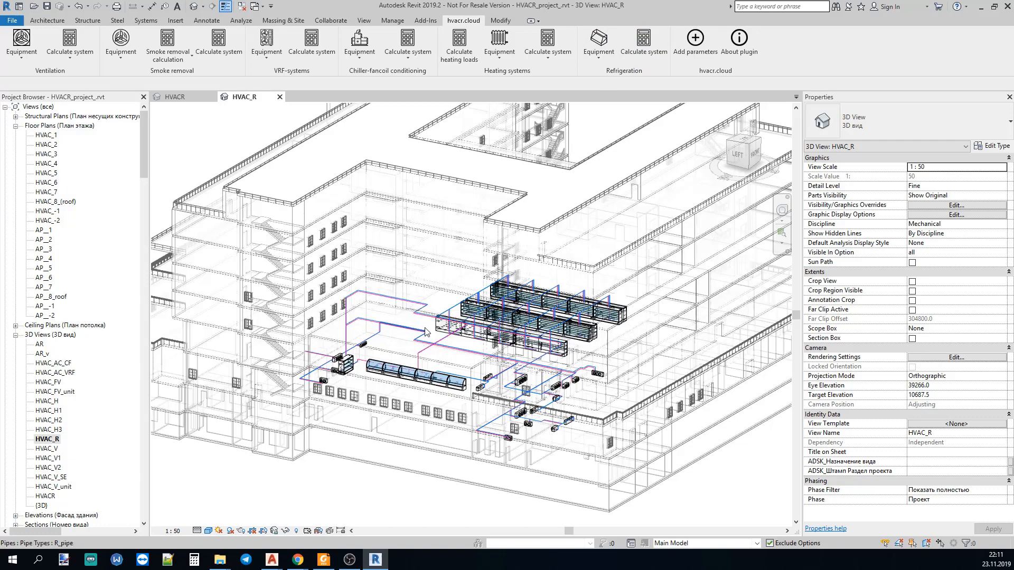
pyautogui.moveTo(426, 332)
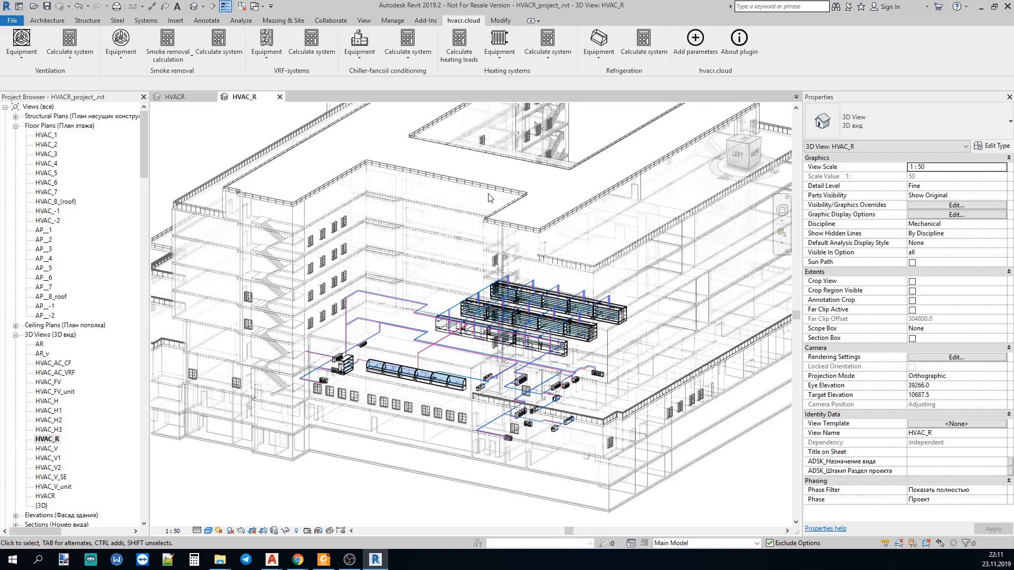
pyautogui.click(173, 96)
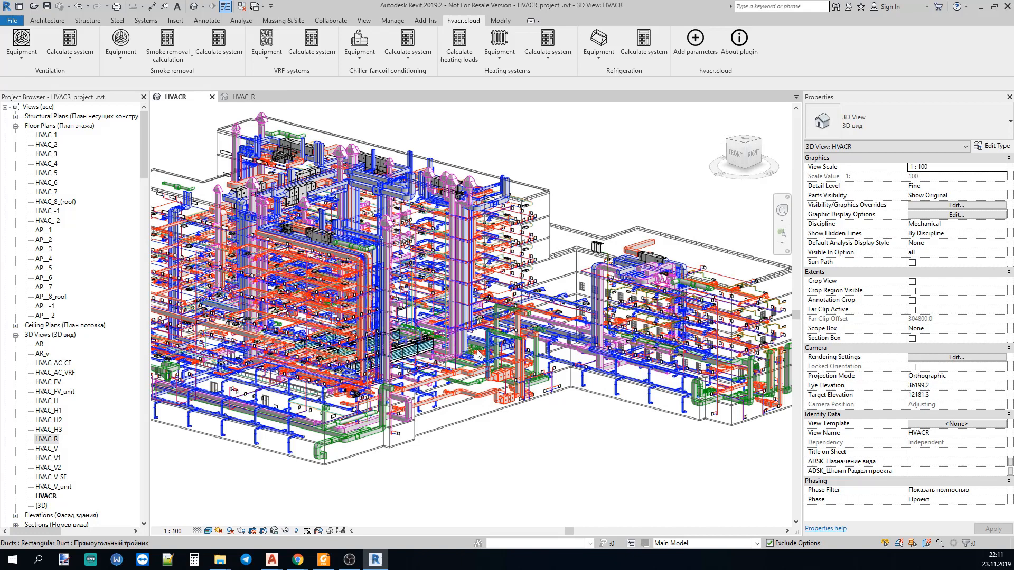
pyautogui.click(597, 43)
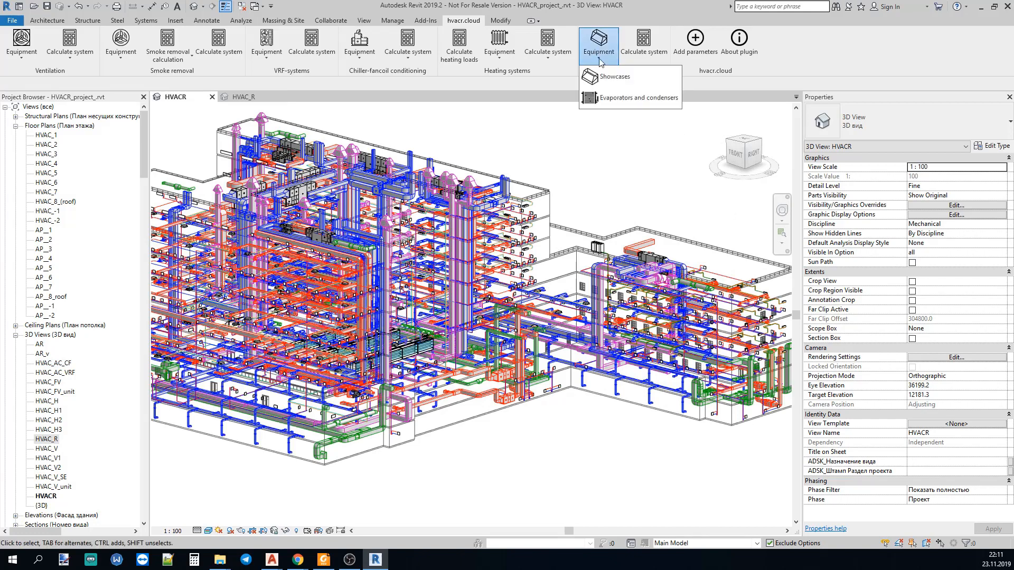
pyautogui.click(612, 76)
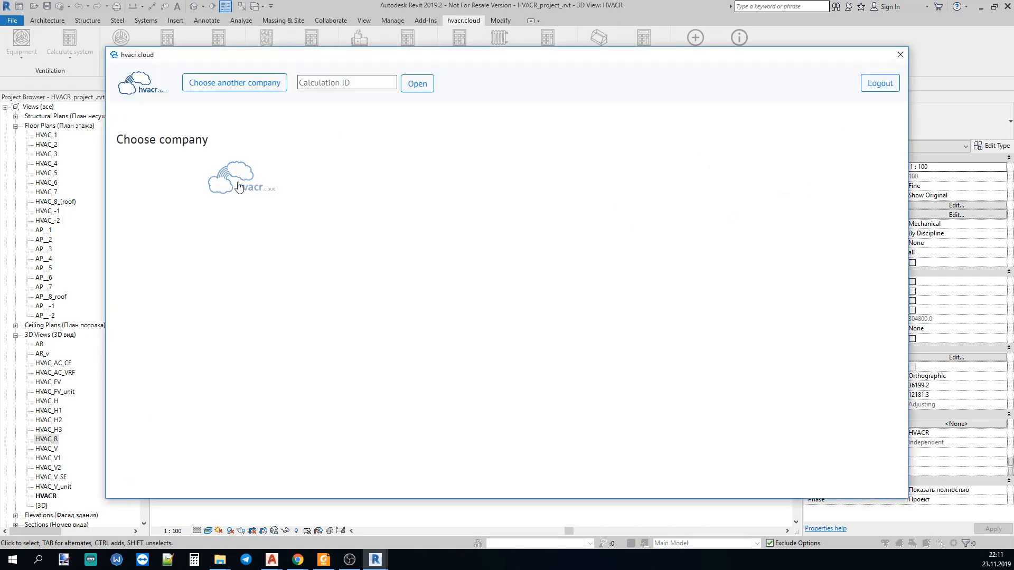
pyautogui.moveTo(248, 186)
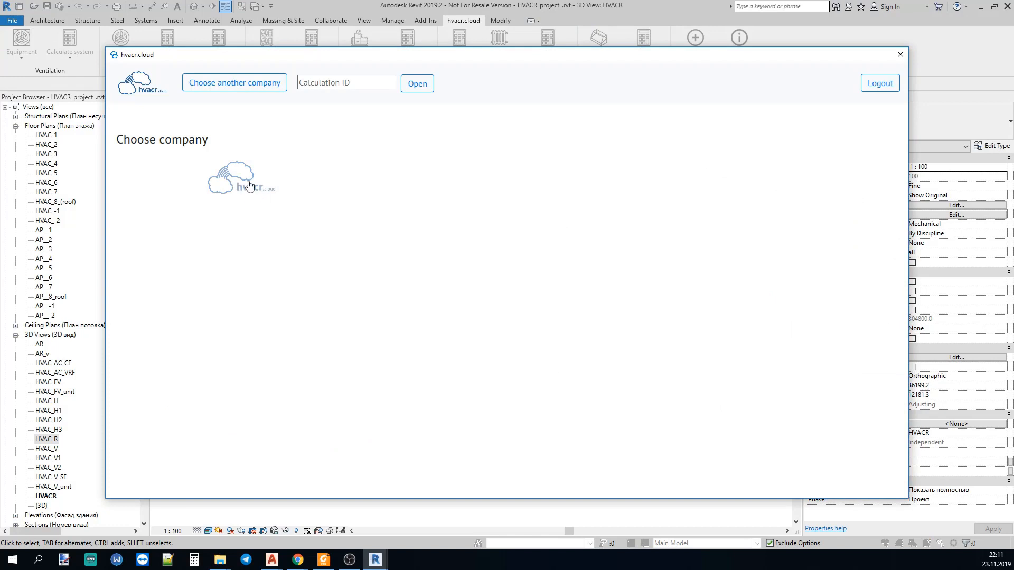
# - Pick the company, select BH312C85H (10.21 kW), and scroll through its results table
pyautogui.click(243, 178)
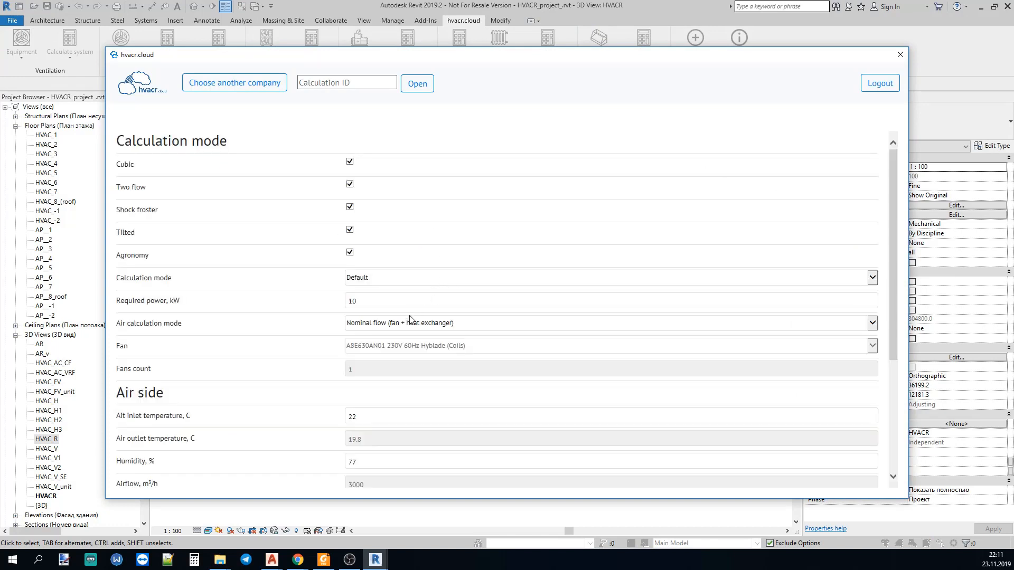
pyautogui.scroll(-3)
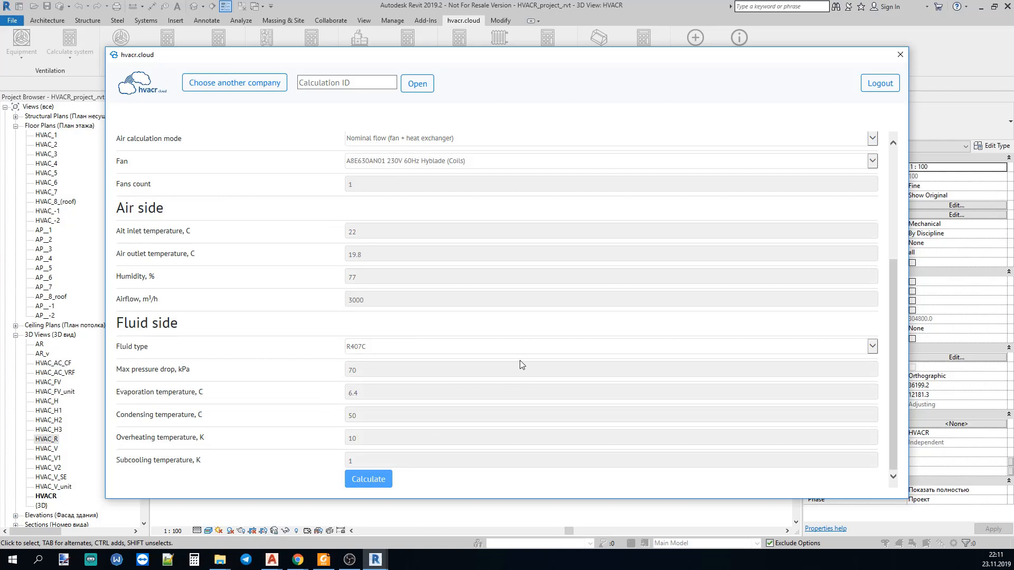
pyautogui.moveTo(438, 314)
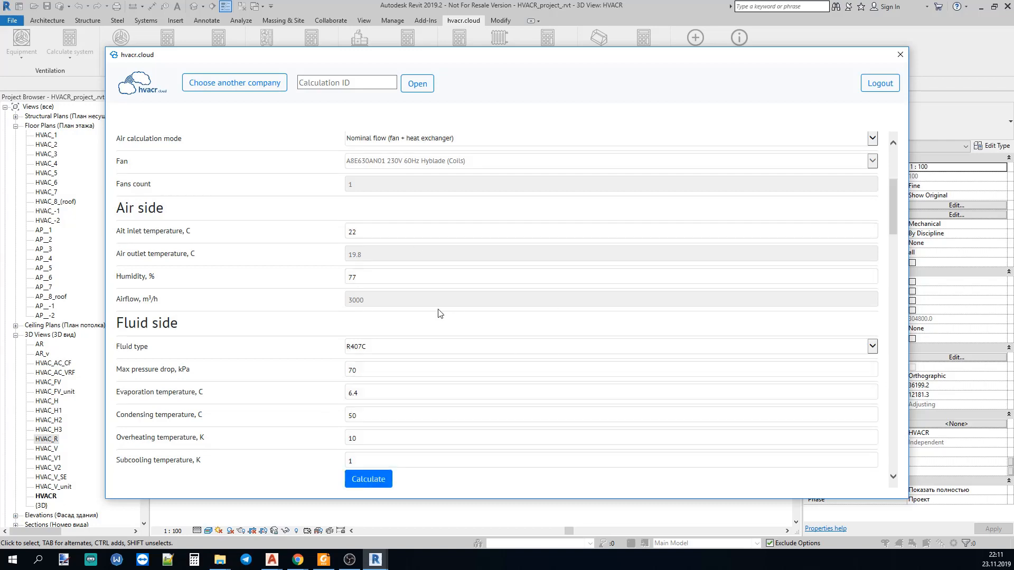
pyautogui.click(369, 479)
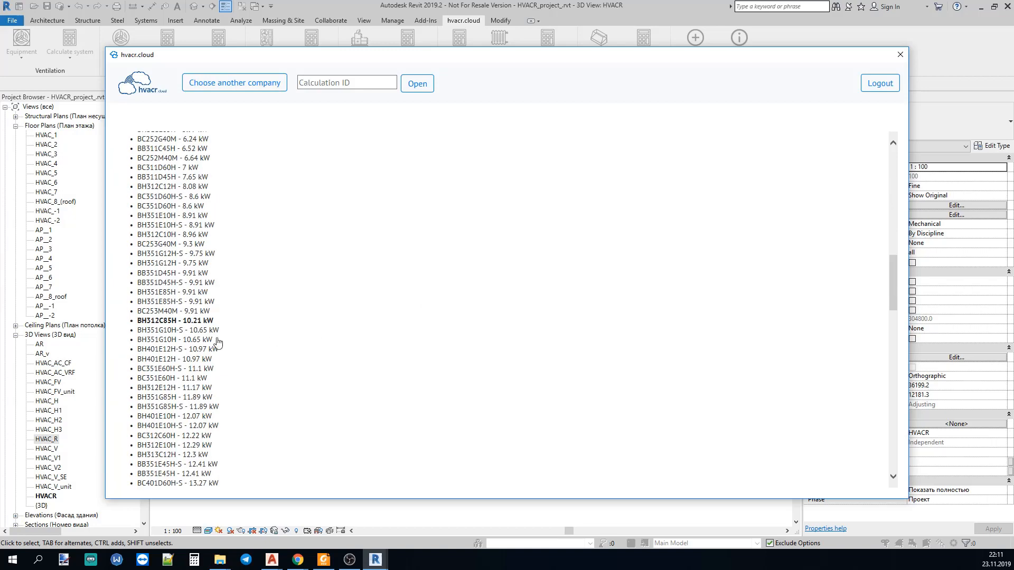
pyautogui.scroll(-3)
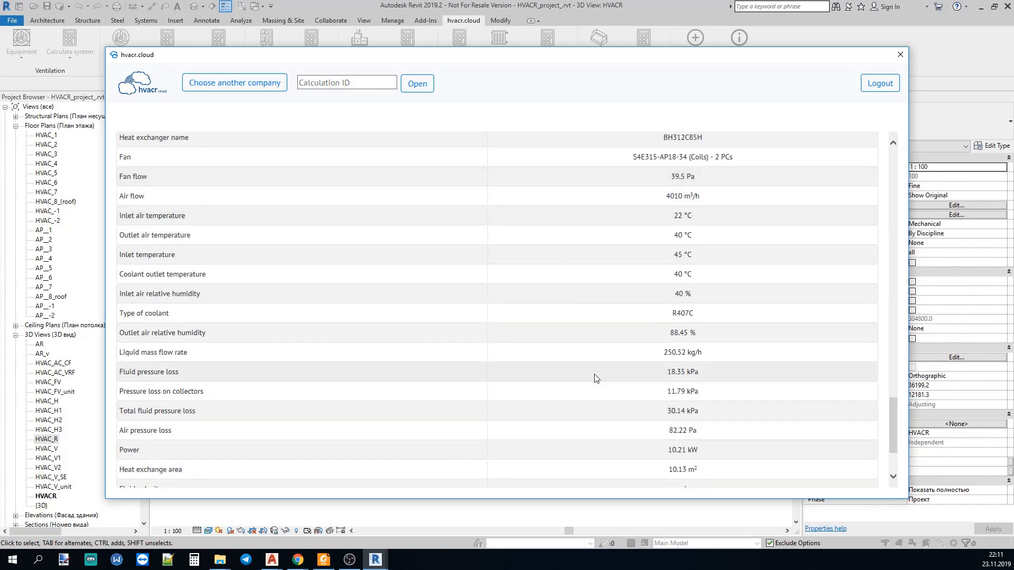
pyautogui.scroll(-3)
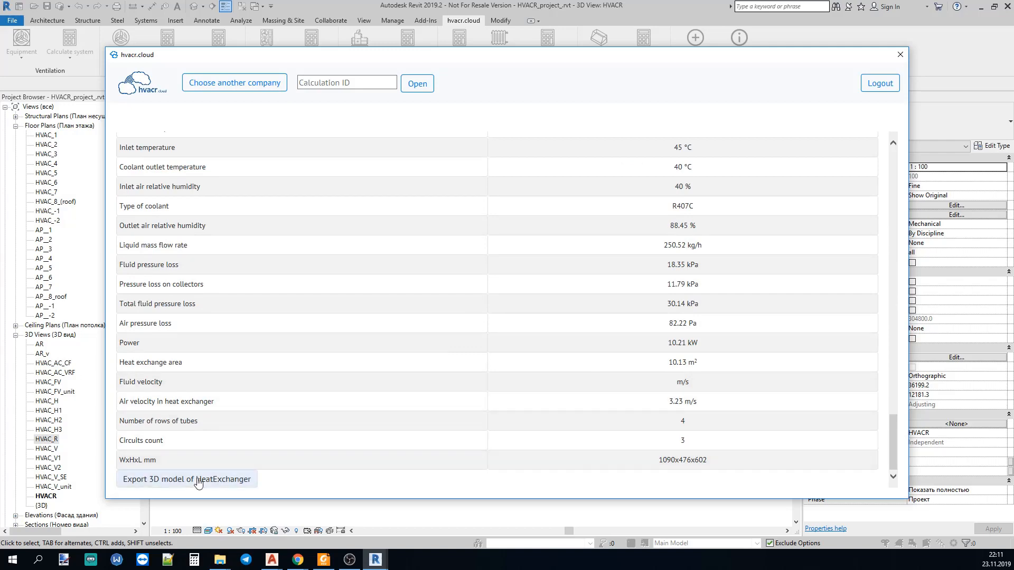
# - Export the 1090×476×602 mm BH312C85H heat exchanger model and place it in HVACR
pyautogui.click(899, 55)
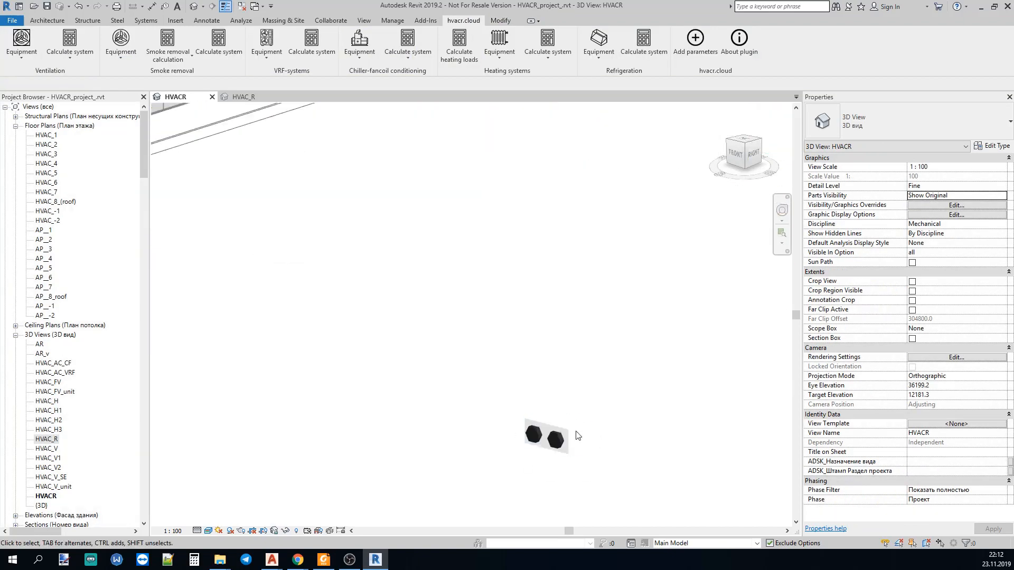
pyautogui.click(547, 437)
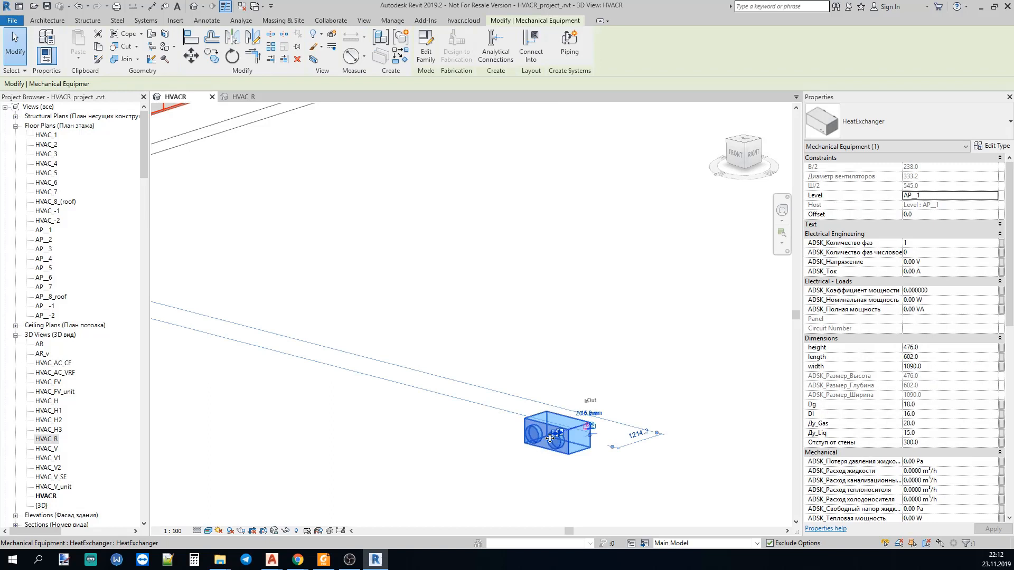
pyautogui.click(463, 20)
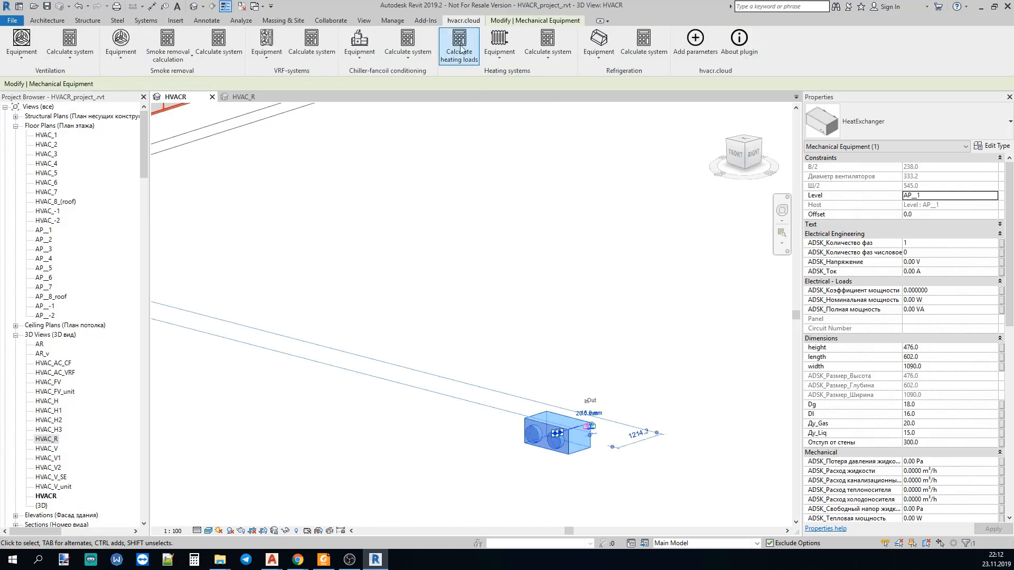
# - Calculate the 1500 W Lisbona MF 2C 85/205 1250 showcase and export its 3D model
pyautogui.click(498, 43)
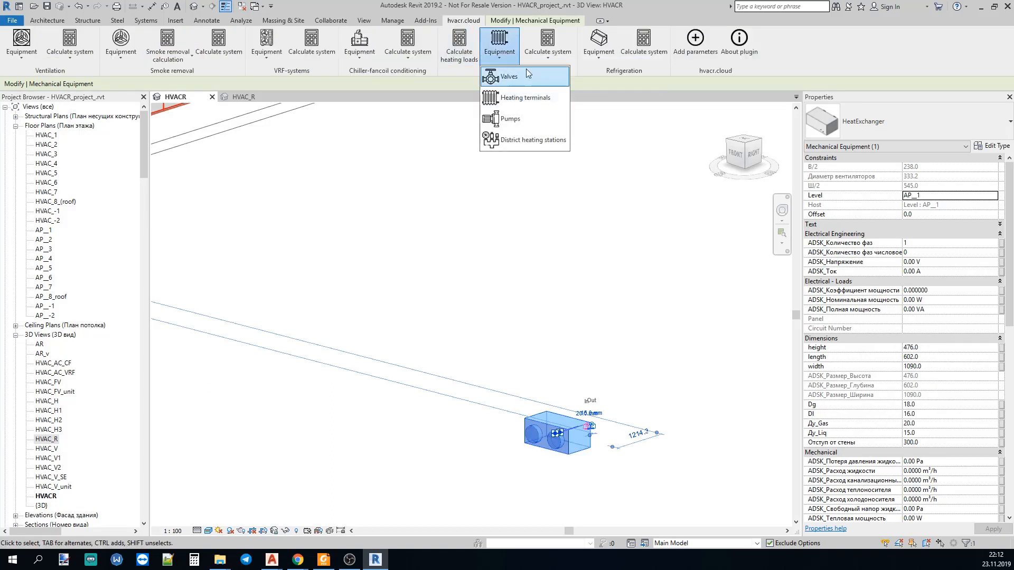
pyautogui.click(598, 42)
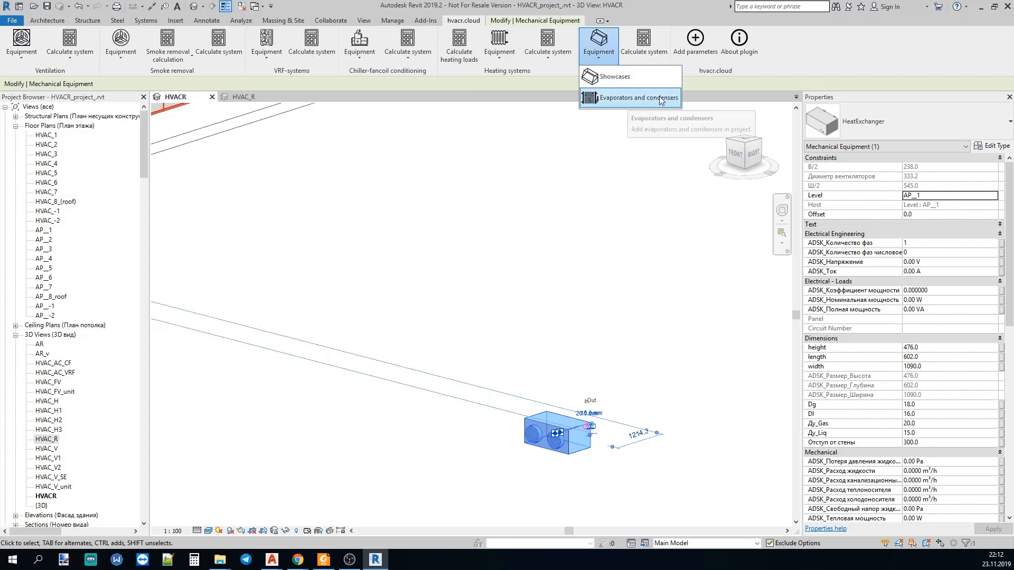
pyautogui.click(629, 98)
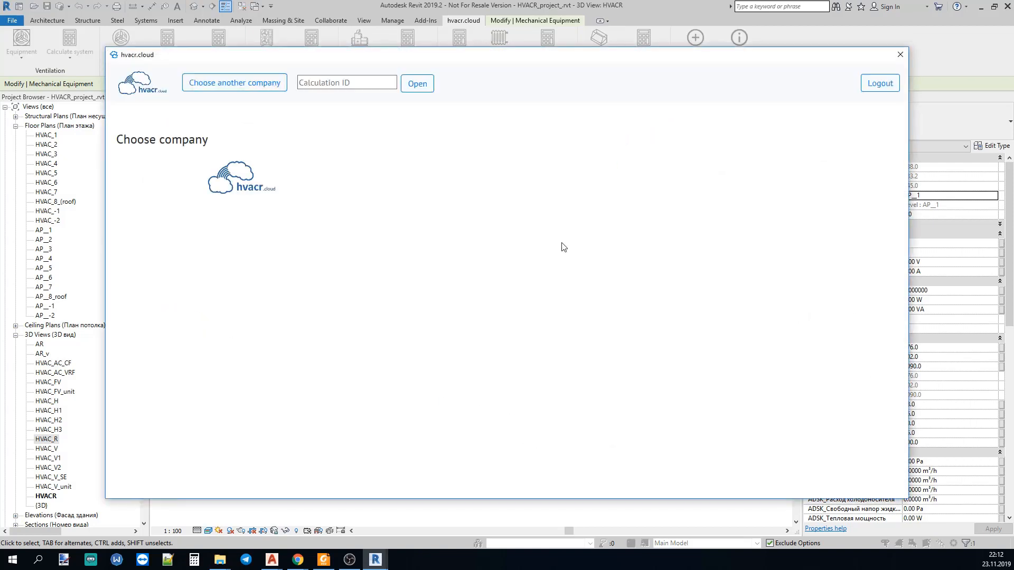
pyautogui.click(241, 176)
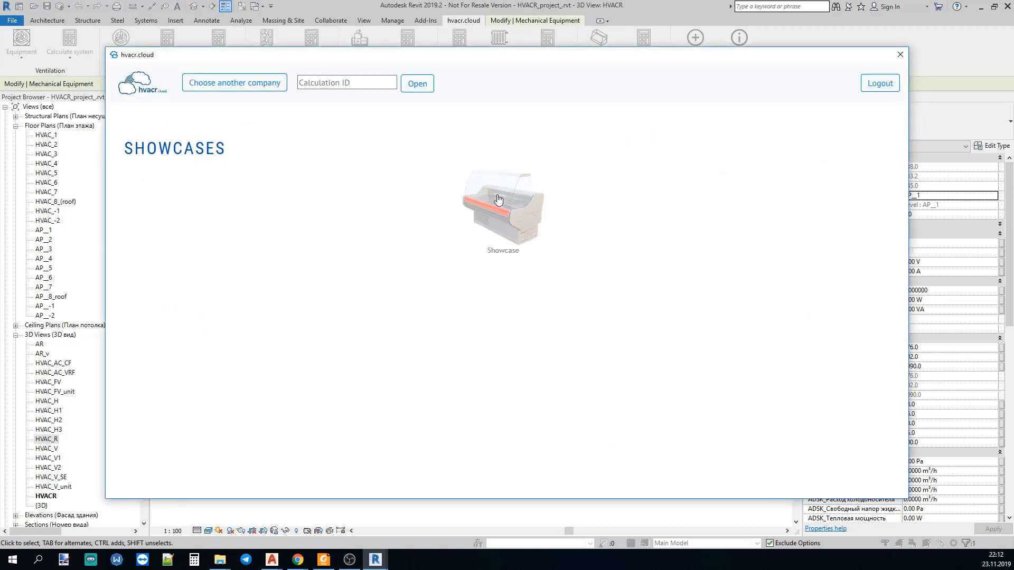
pyautogui.click(502, 207)
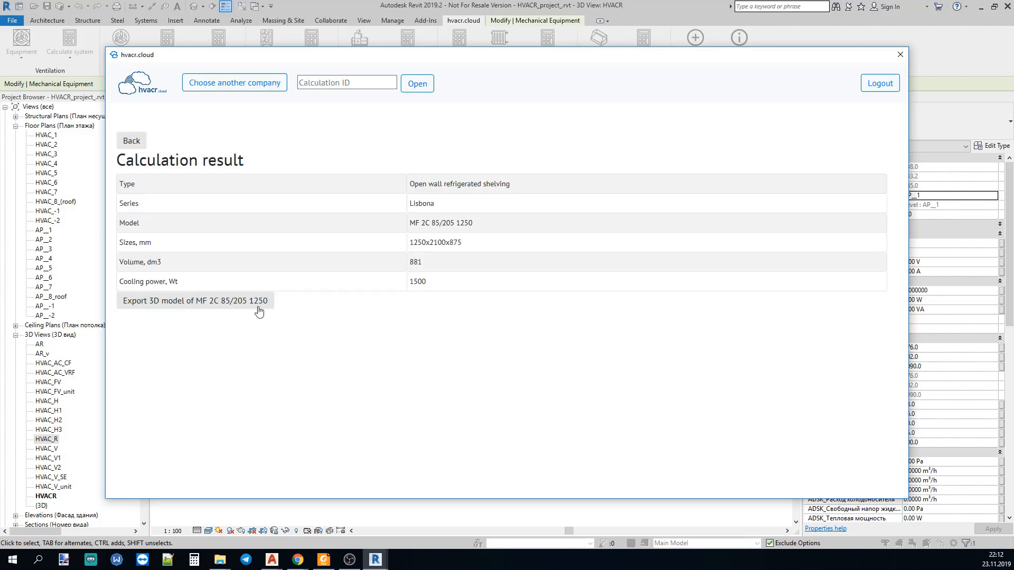
pyautogui.click(194, 301)
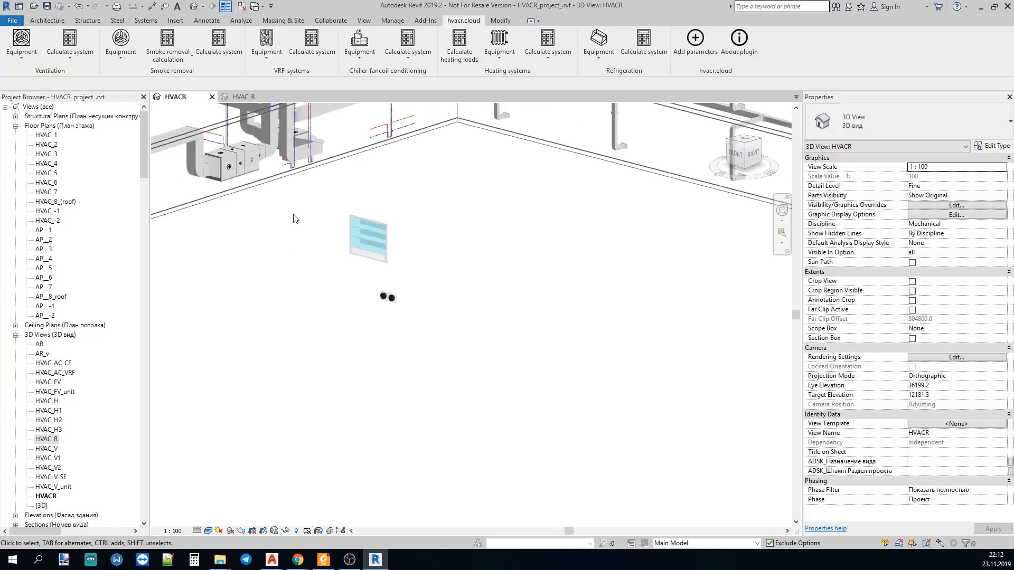
# - Switch to the HVAC_R 3D view showing showcases, condensers and refrigerant piping
pyautogui.click(244, 96)
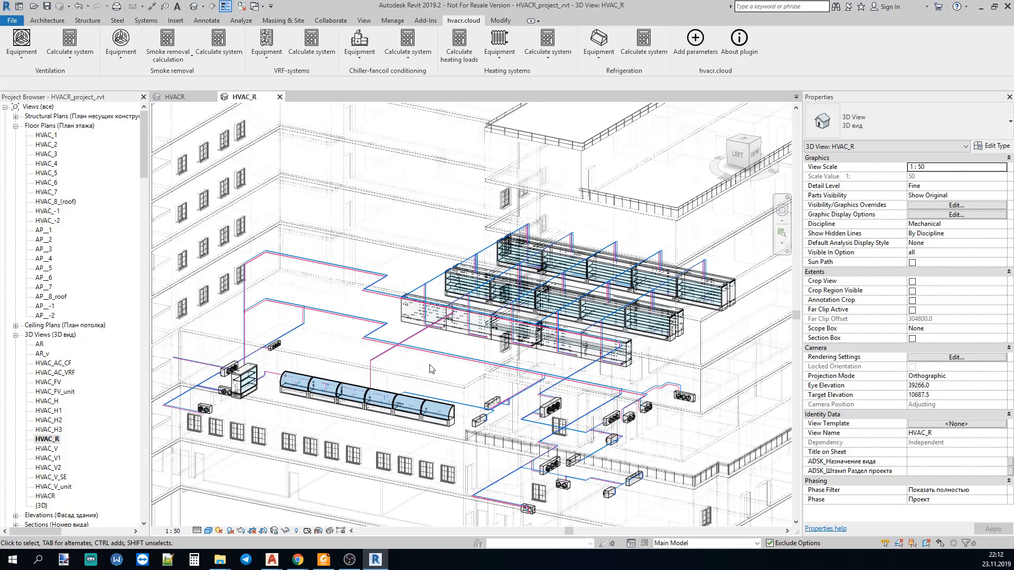
pyautogui.moveTo(417, 356)
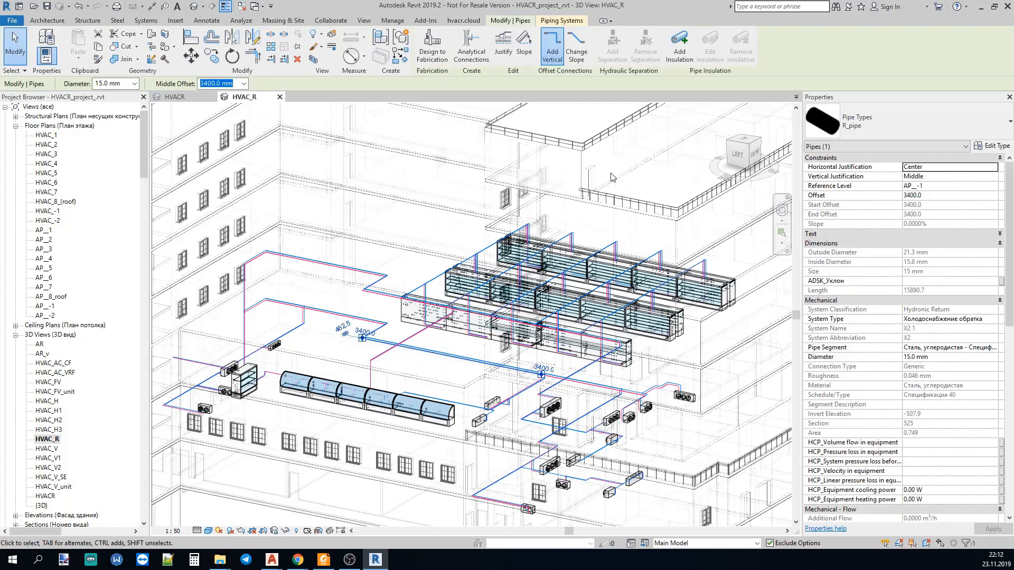
# - Run hvacr.cloud Calculate system and pick the Lisbona MF 2C 85/205 1250 showcase
pyautogui.click(463, 20)
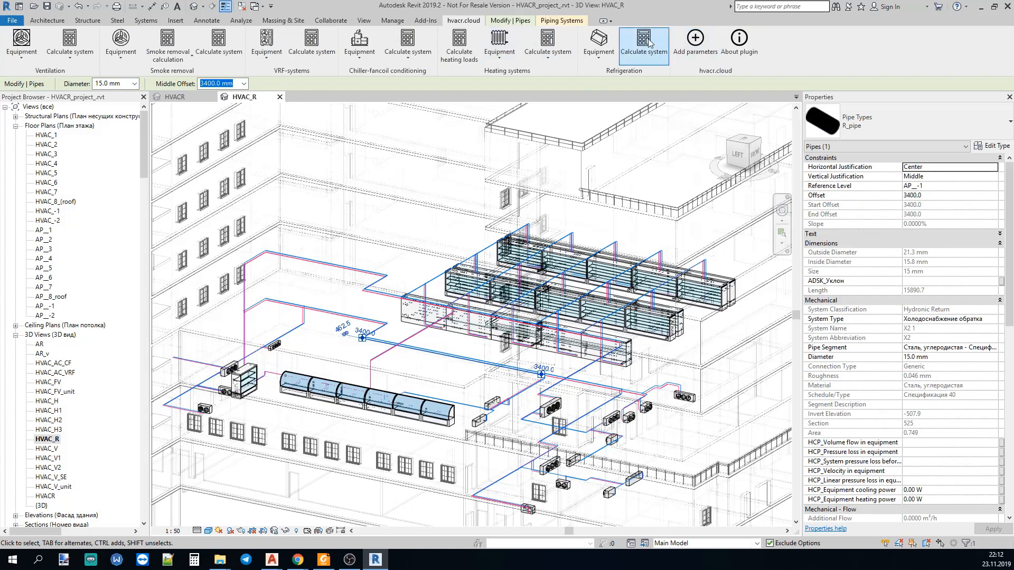
pyautogui.click(643, 43)
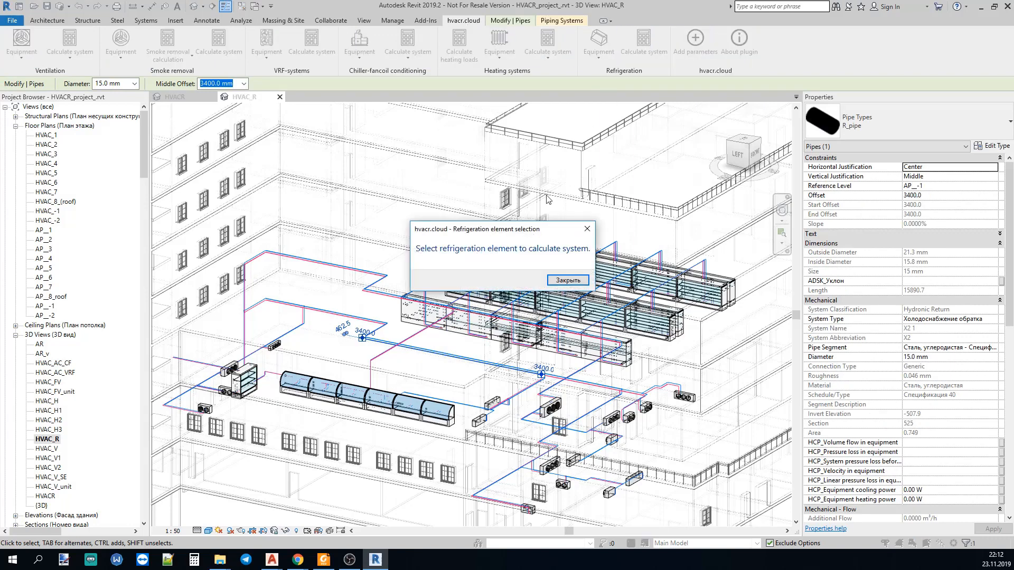
pyautogui.click(567, 280)
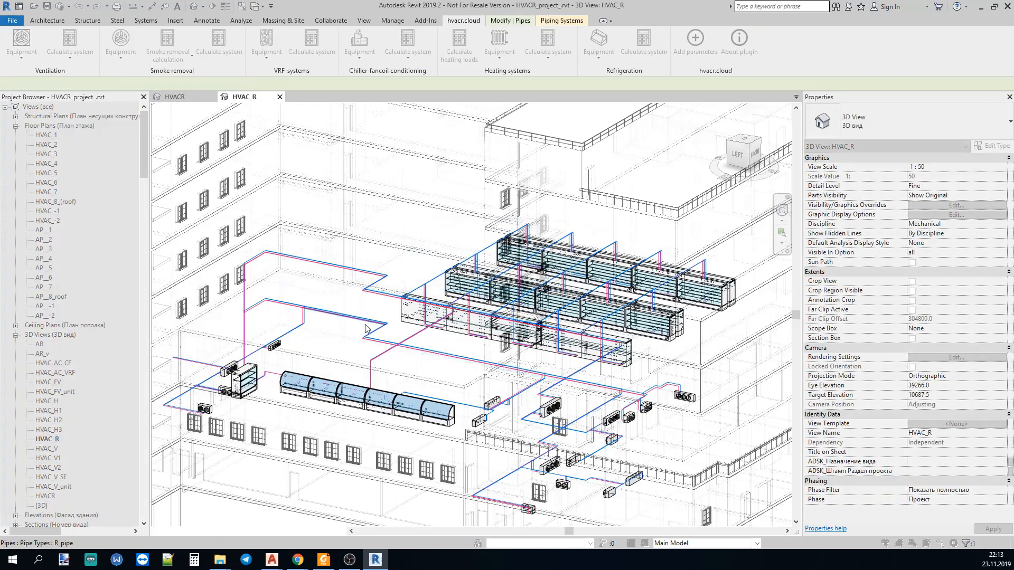
pyautogui.click(407, 295)
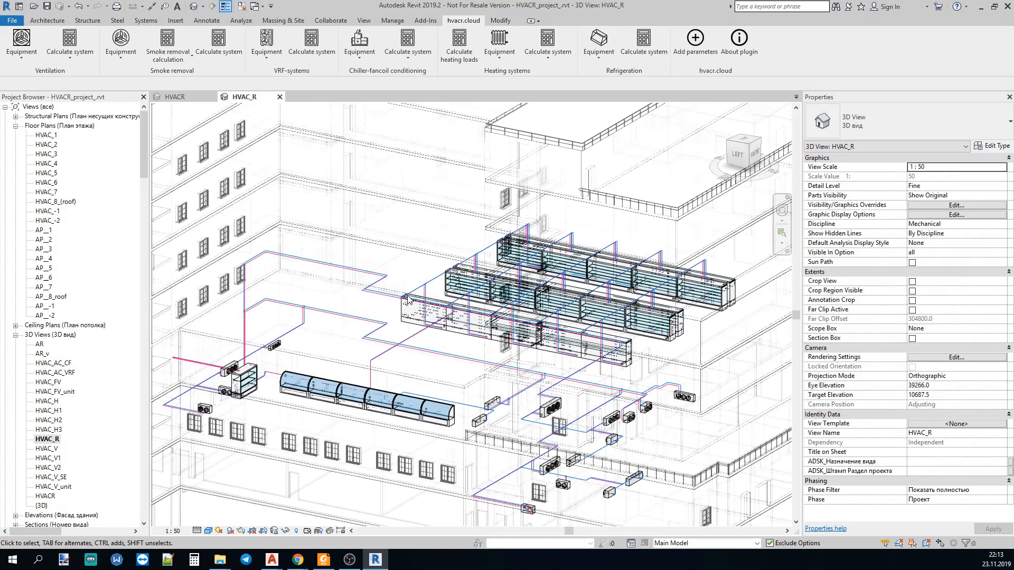
pyautogui.click(242, 379)
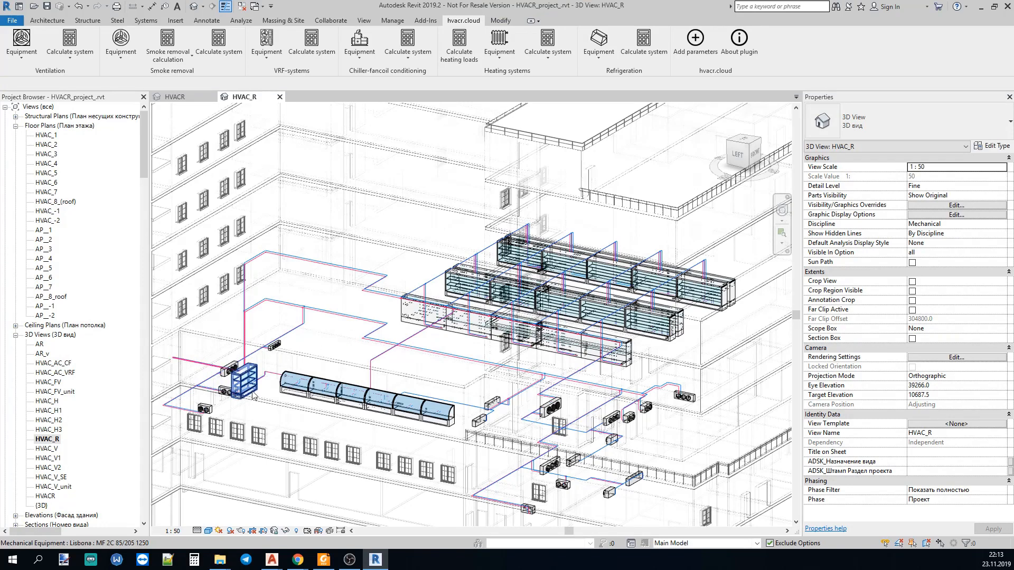